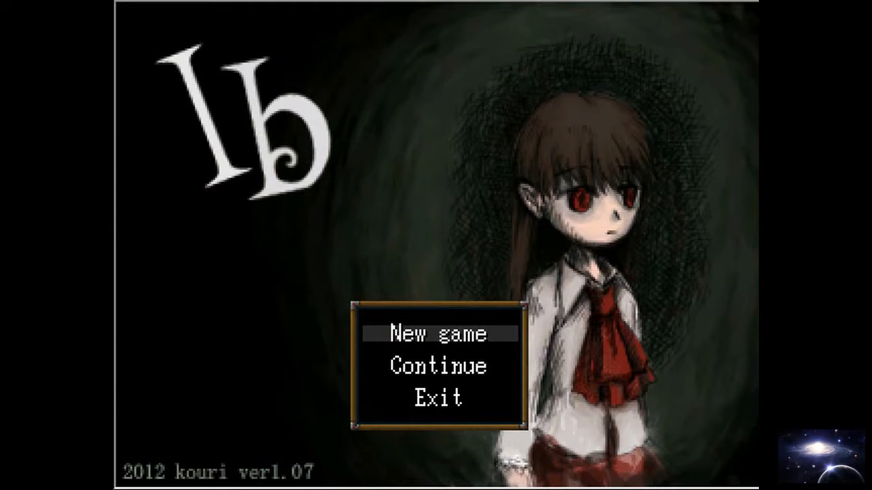
- Continue from the saved game and bring up the Return to title prompt
key(down)
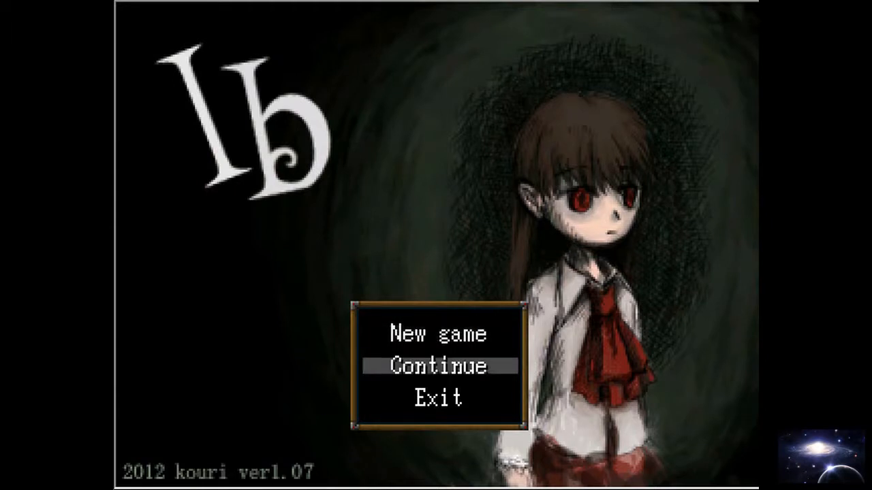
click(439, 367)
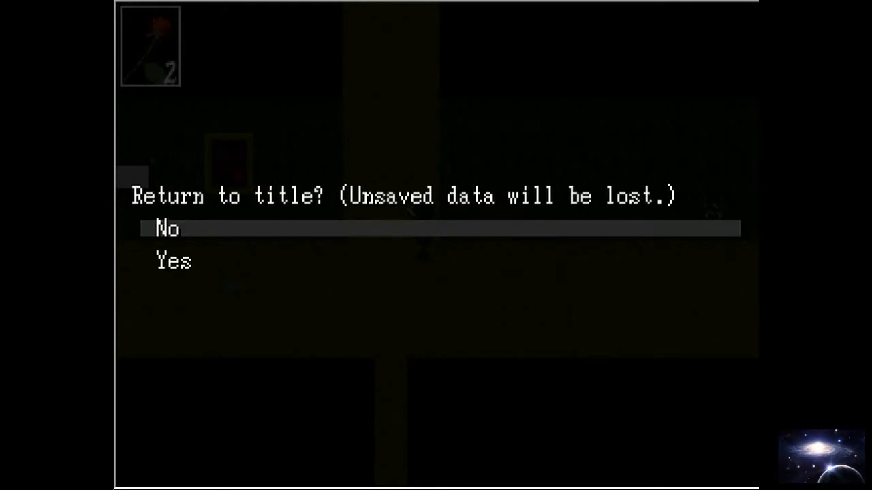
- Dismiss the prompt and walk Ib to the yellow door in the doll room
click(166, 229)
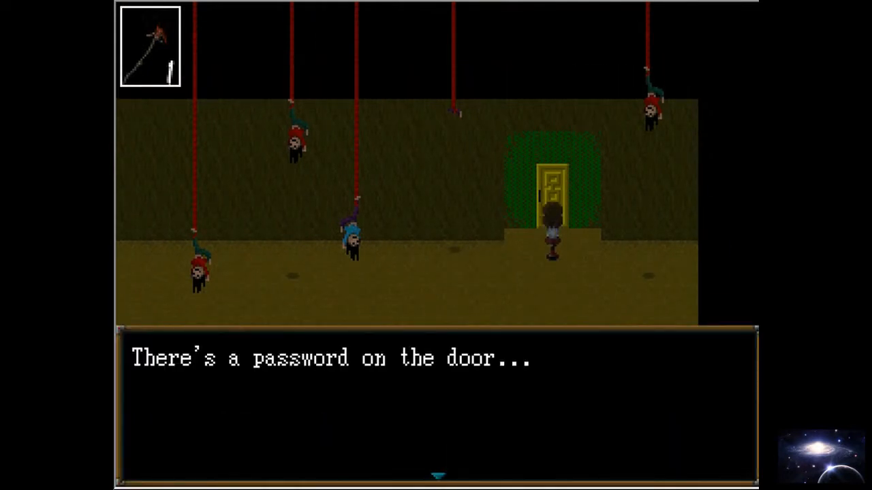
key(enter)
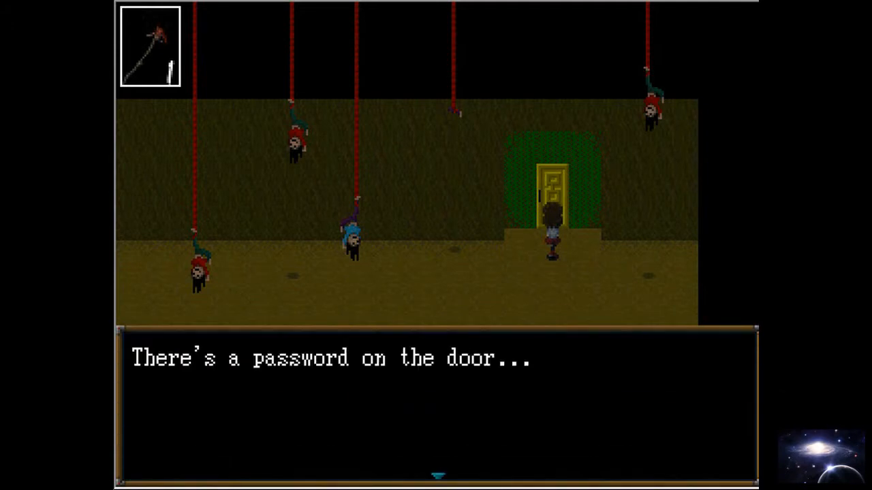
key(enter)
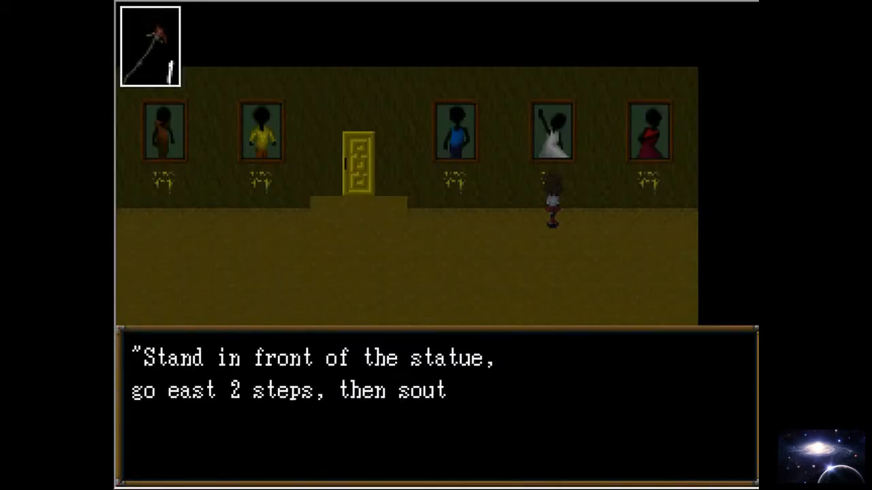
- Read the full note: from the statue go east 2 steps, then south 2 steps
key(enter)
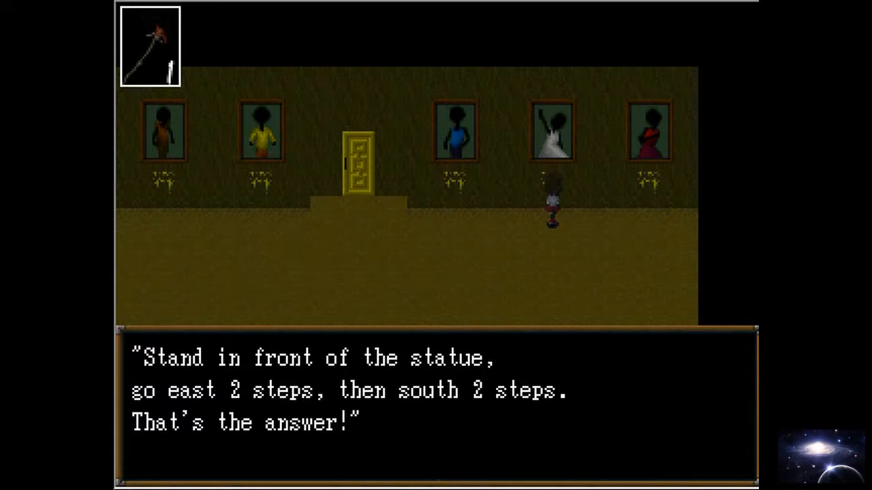
key(enter)
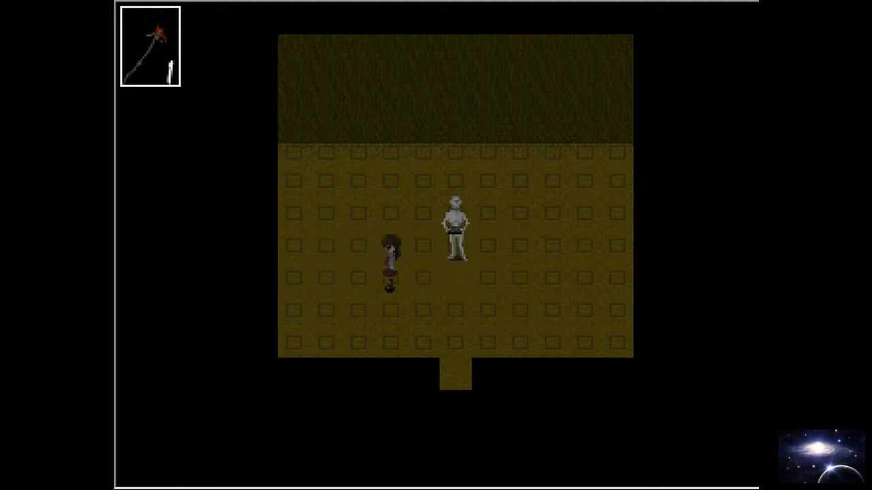
- Walk Ib to the yellow door showing the X x X + X password riddle at 000
key(Down)
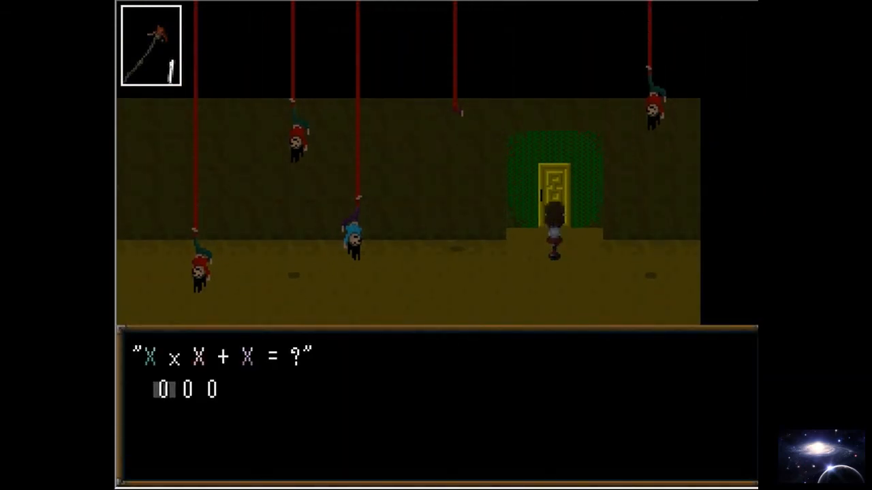
- Try the digit 4 in the password prompt before returning to the title screen
text(4)
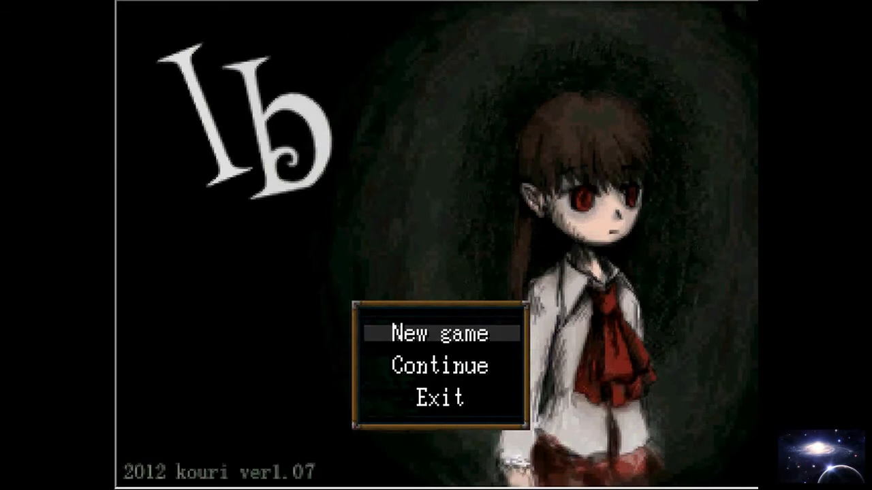
click(439, 334)
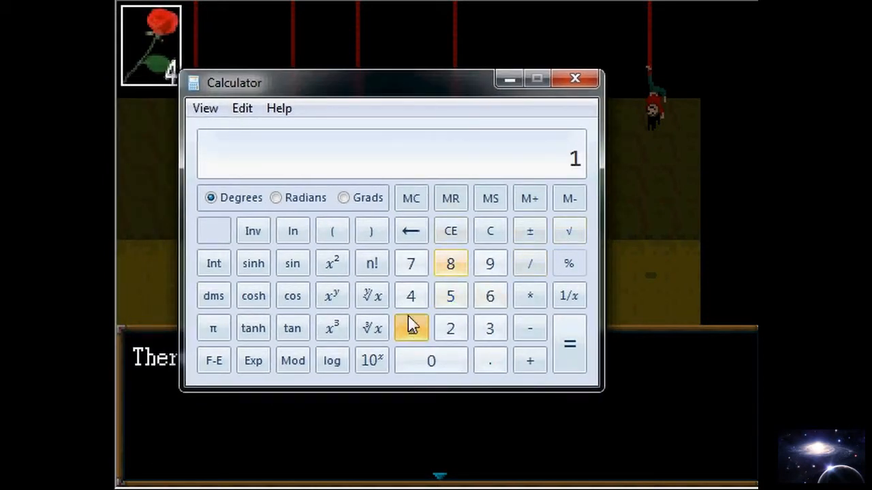
- Enter 18, take its reciprocal, then clear the calculator back to 0
click(490, 264)
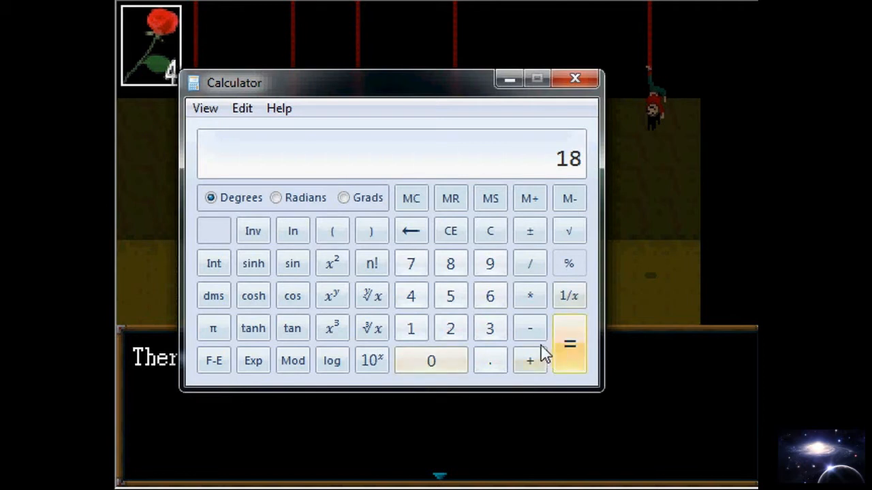
click(570, 295)
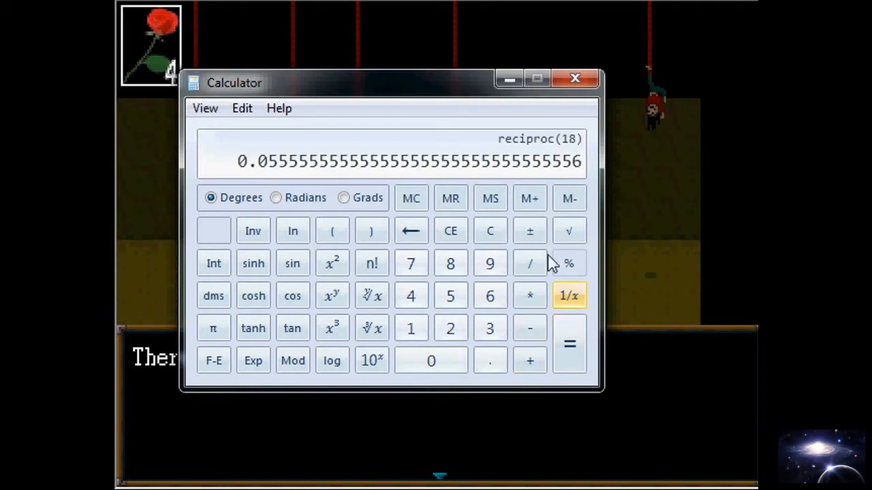
click(490, 231)
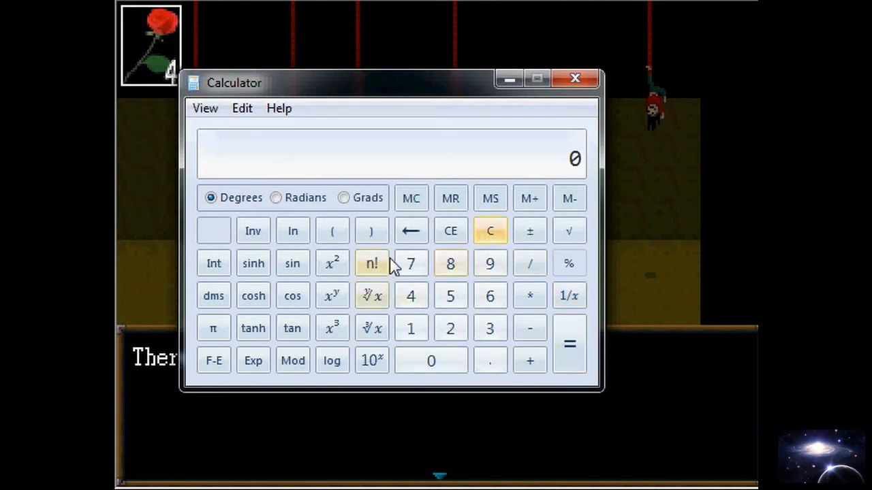
- Switch the calculator to Programmer mode, then to Statistics mode with Count = 0
click(205, 109)
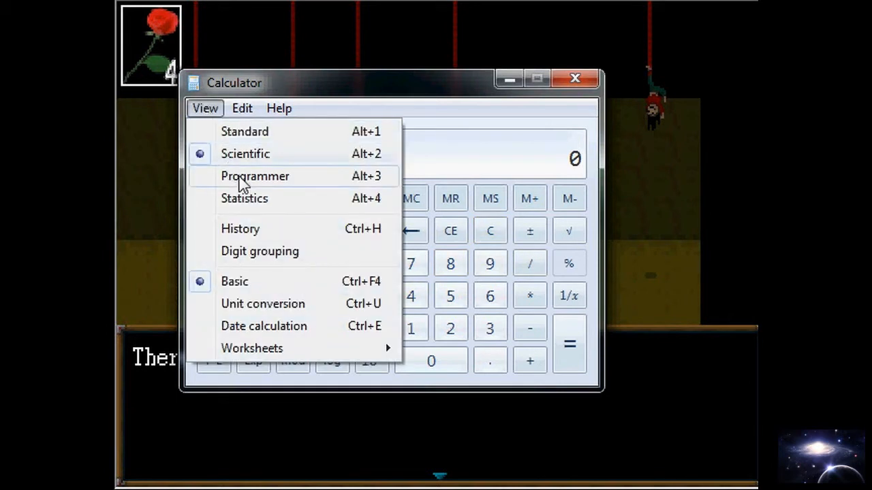
click(255, 176)
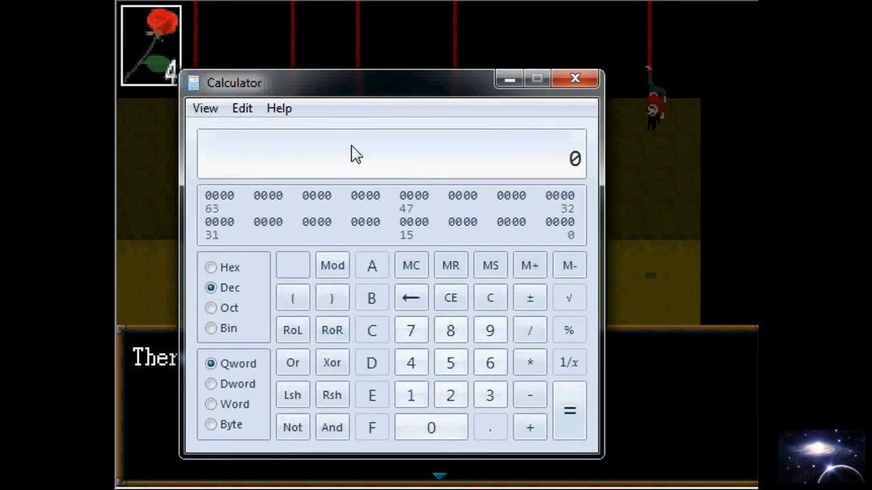
mouse_move(504, 326)
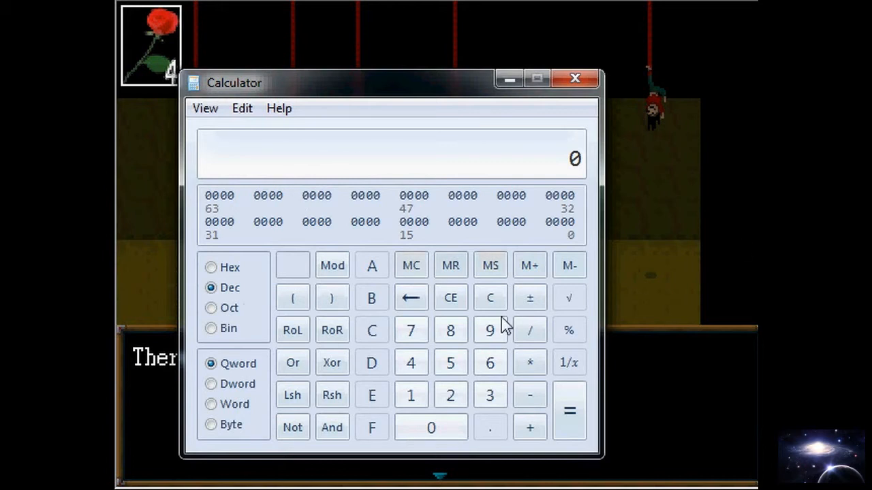
click(332, 428)
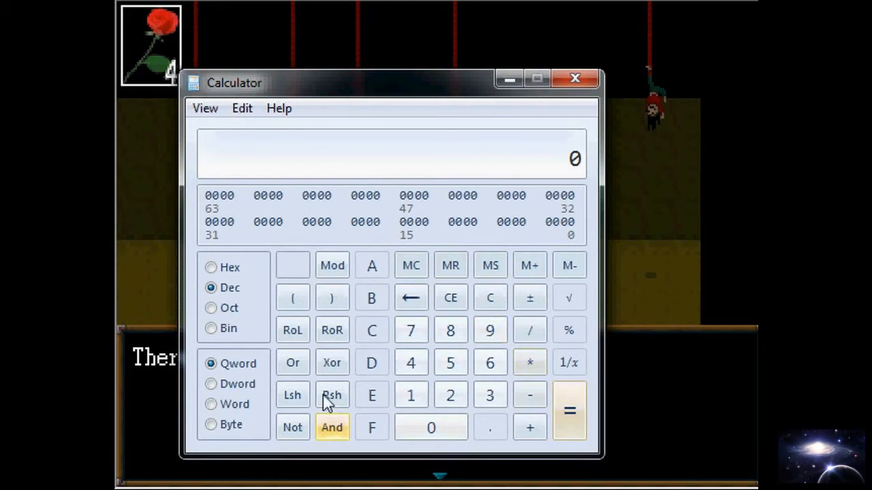
click(205, 108)
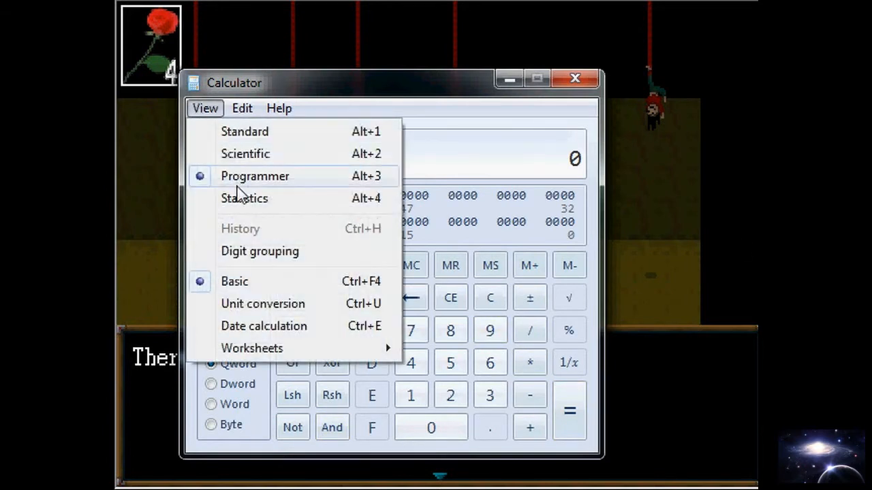
click(244, 199)
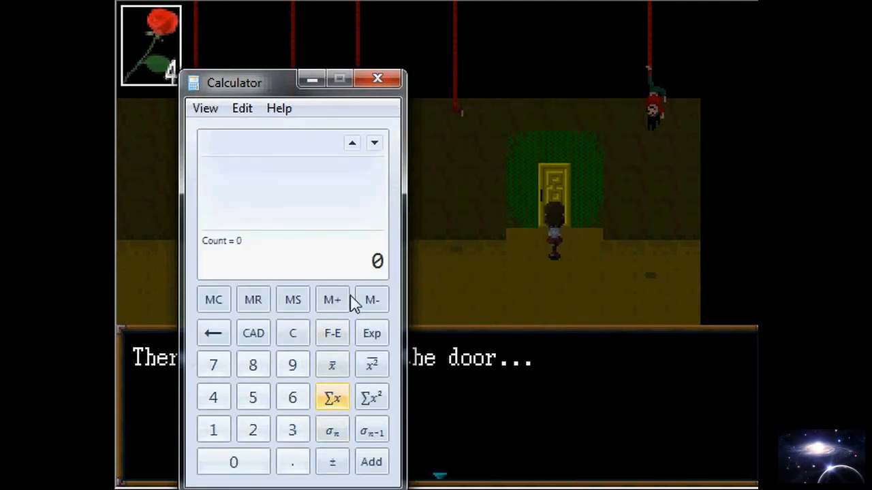
- Return to the standard calculator and multiply 18 by 4 to get 72
click(204, 108)
text(9)
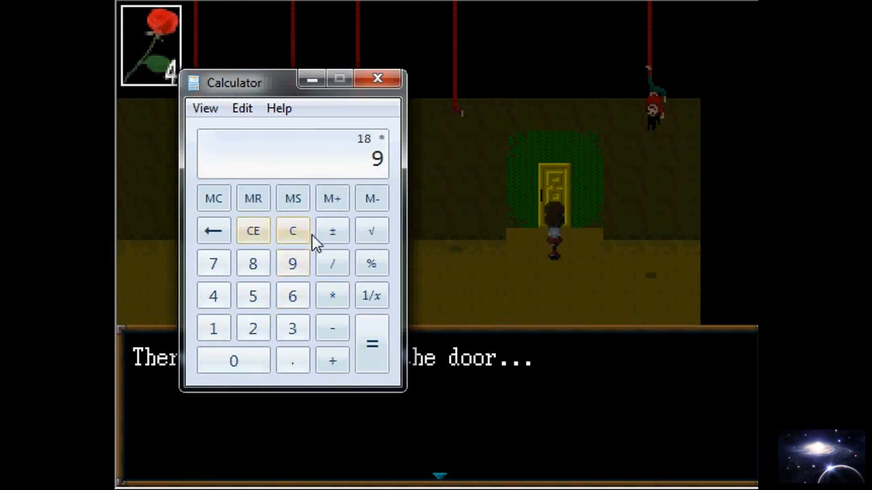
click(213, 329)
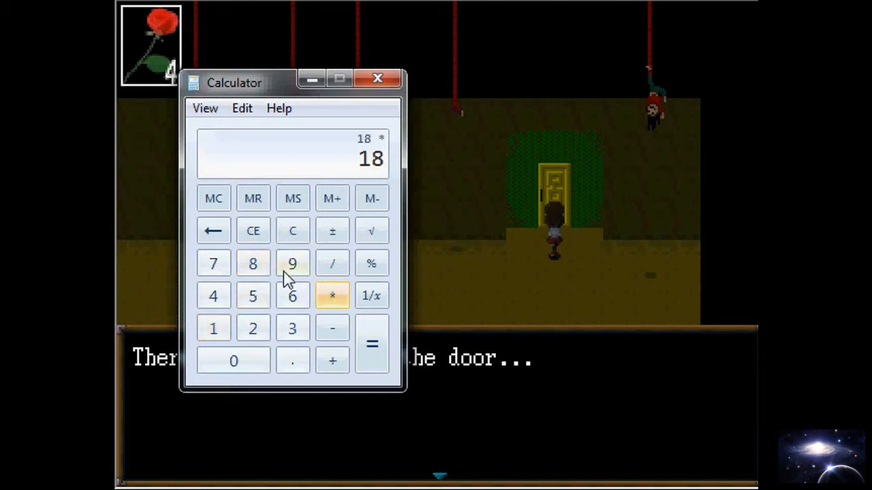
click(372, 346)
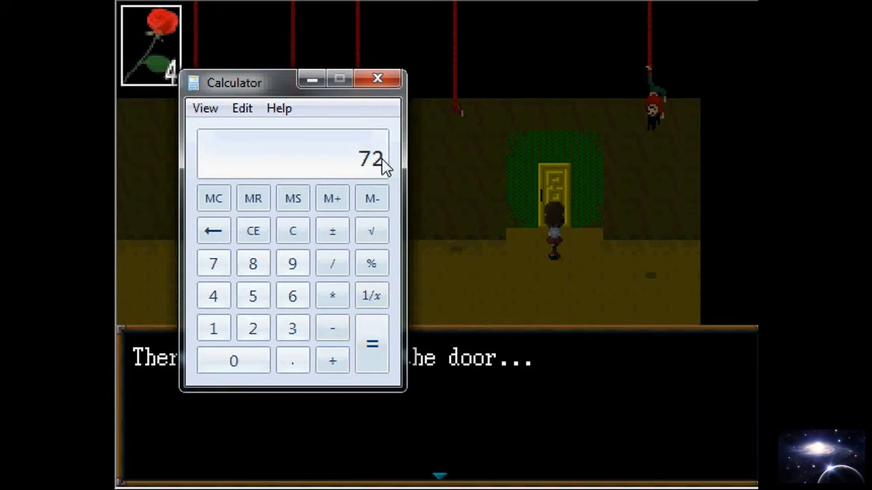
mouse_move(357, 151)
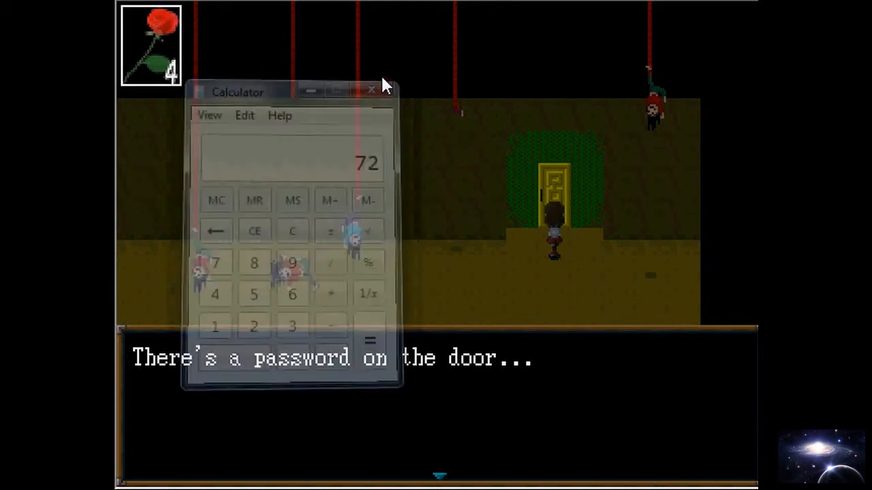
- Close Calculator and enter the password digits 1 6 1 at the door
click(370, 90)
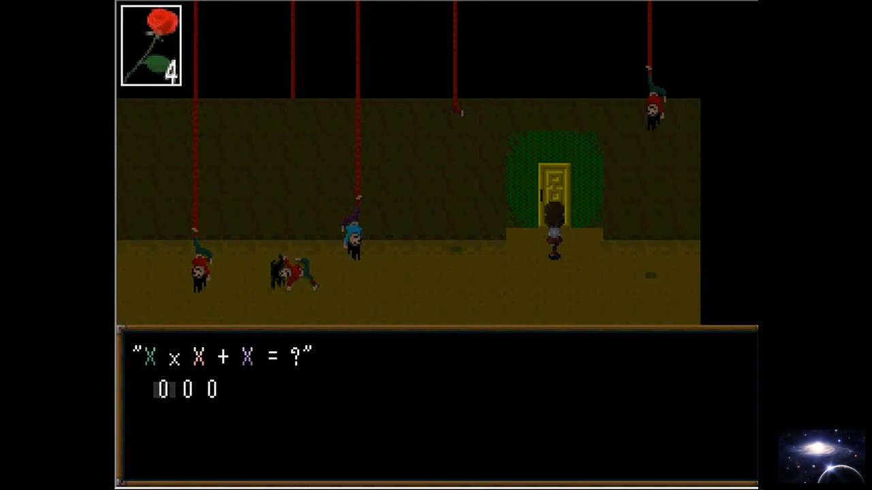
mouse_move(373, 267)
text(1 6 1)
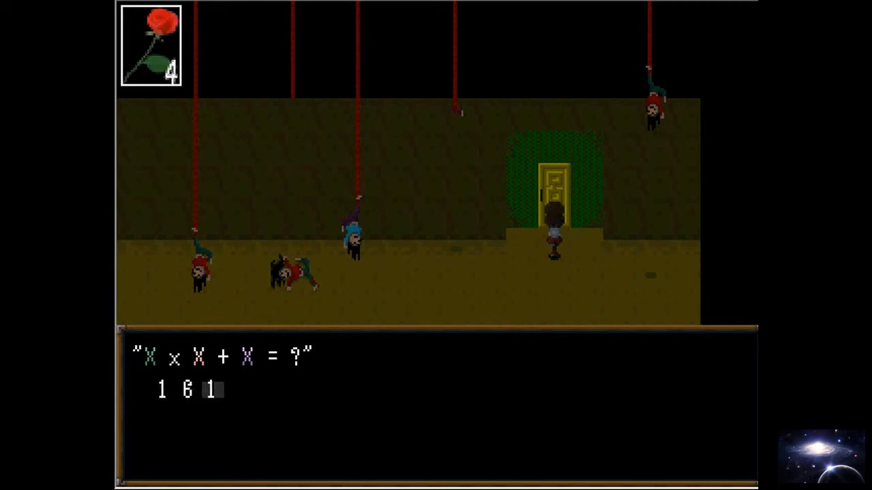
text(6)
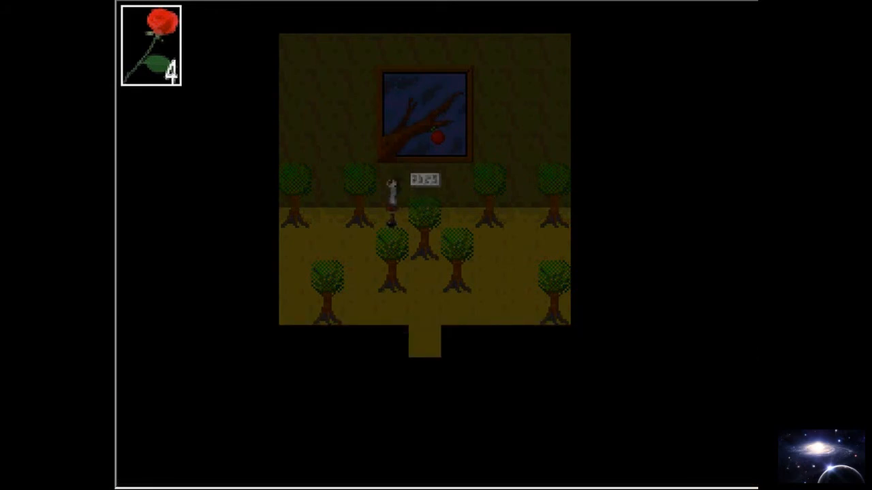
- Walk Ib down through the tree room beneath the red-apple painting
key(down)
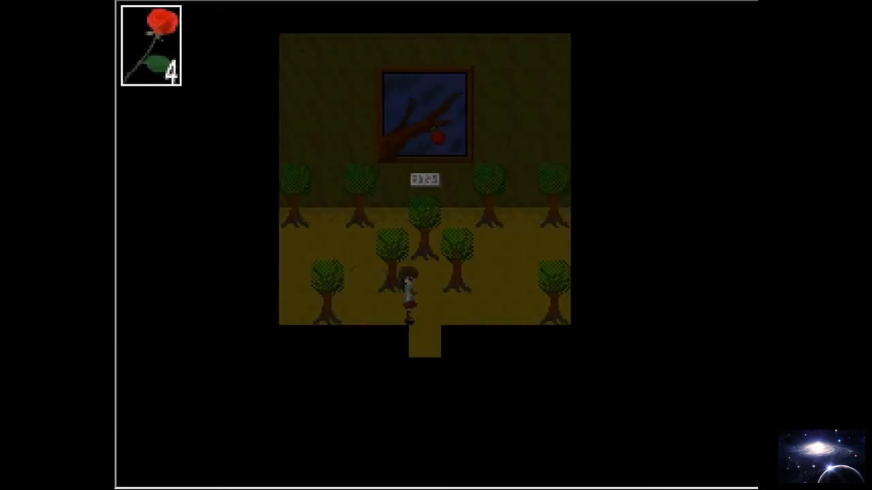